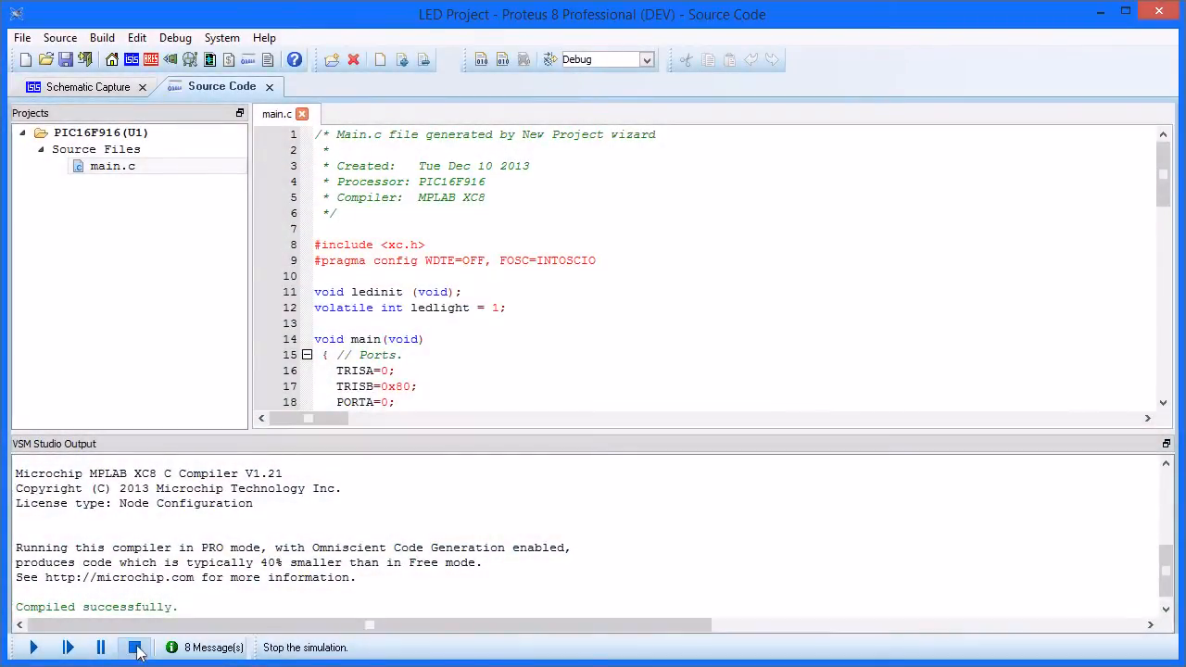
Step: Start the LED Project simulation and pause it at the main while loop
click(134, 647)
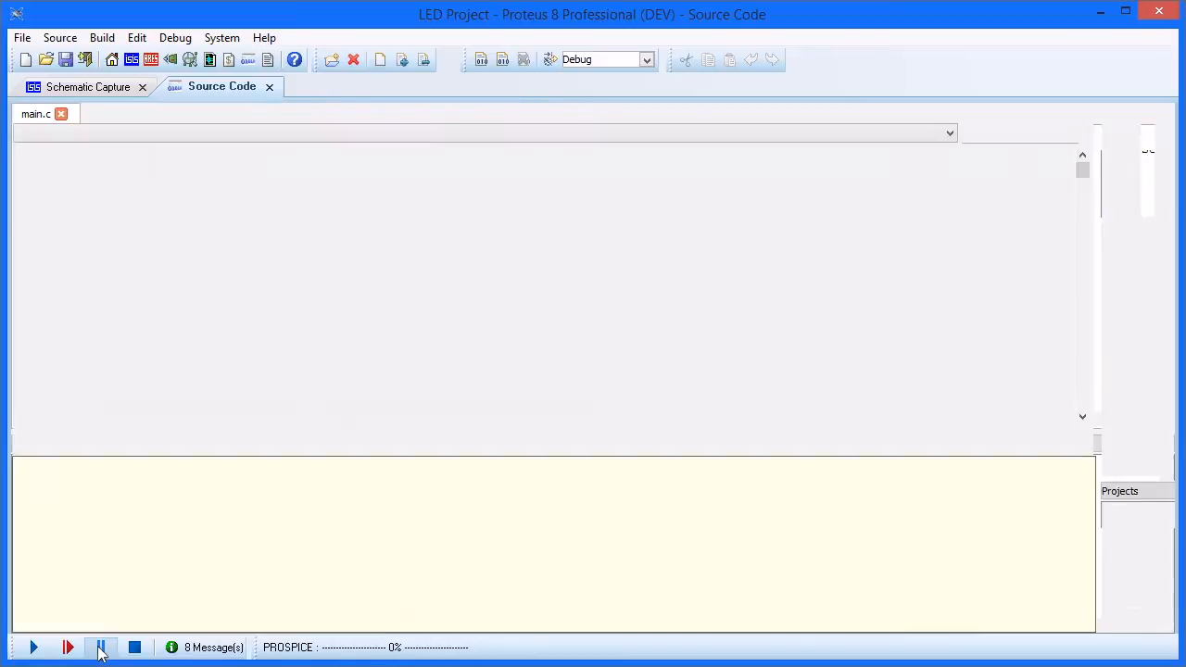
click(100, 647)
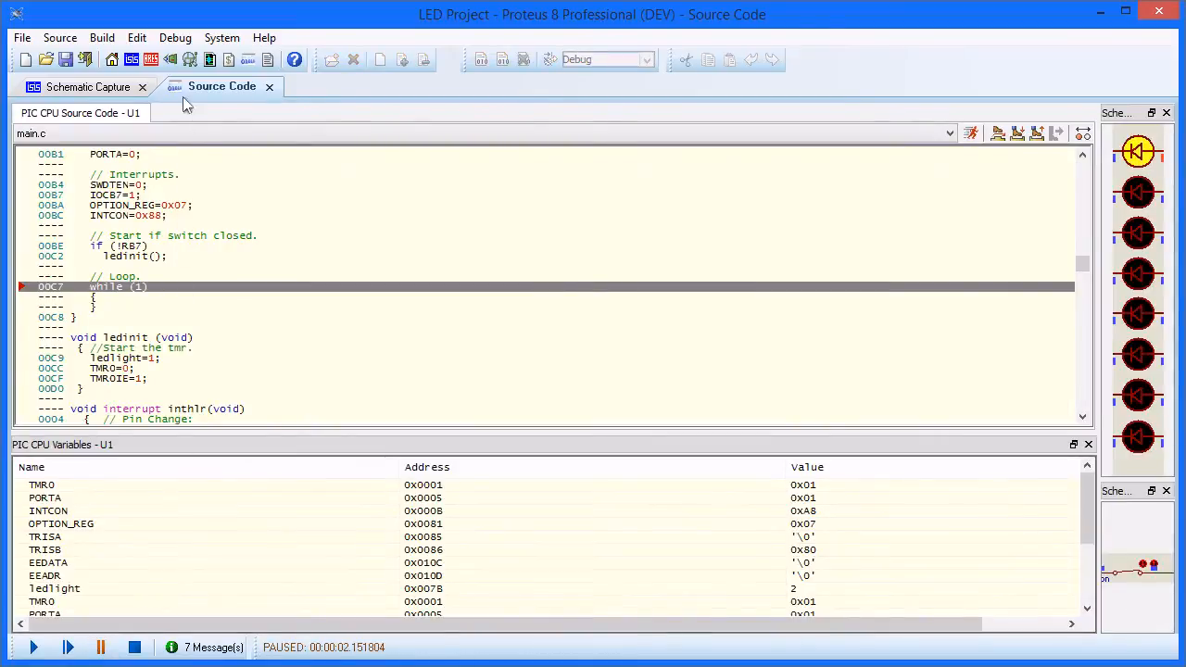
Step: Show the Watch Window from the Debug menu and add the TMR0 register to it
click(175, 37)
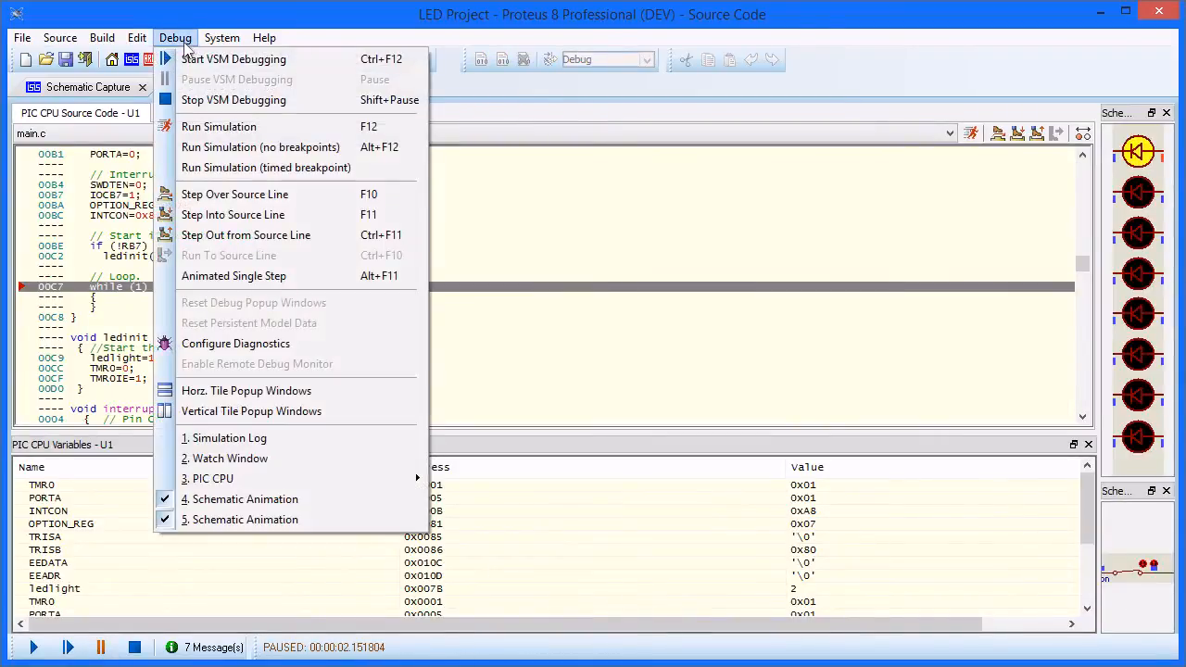
mouse_move(239, 458)
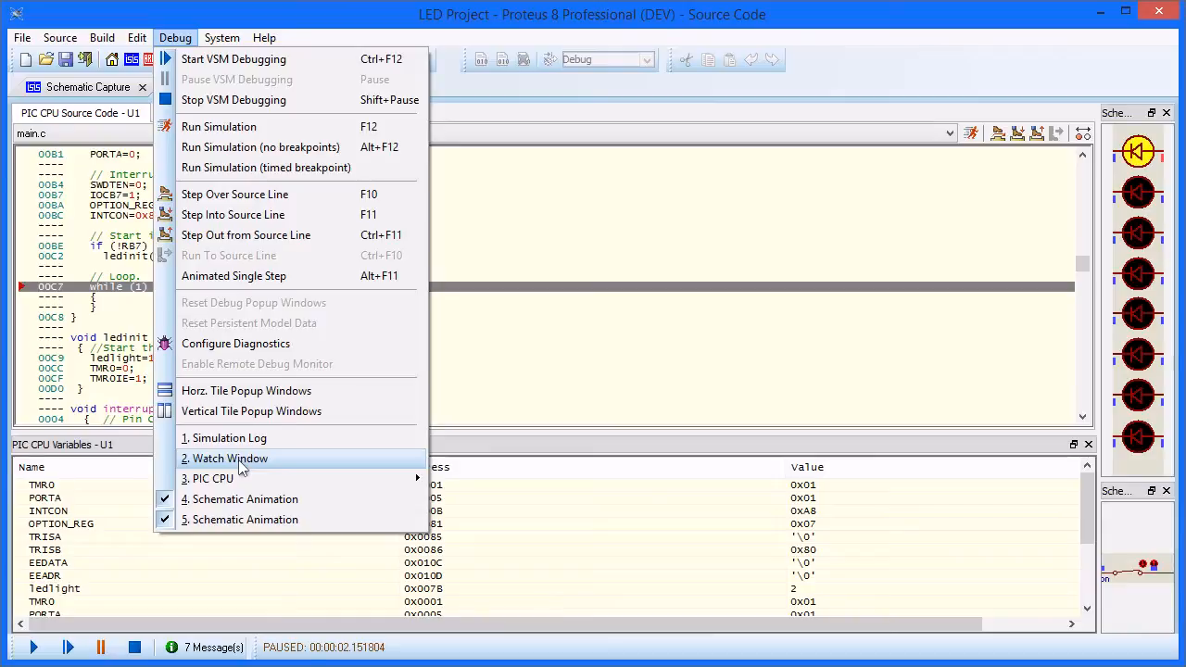
click(223, 458)
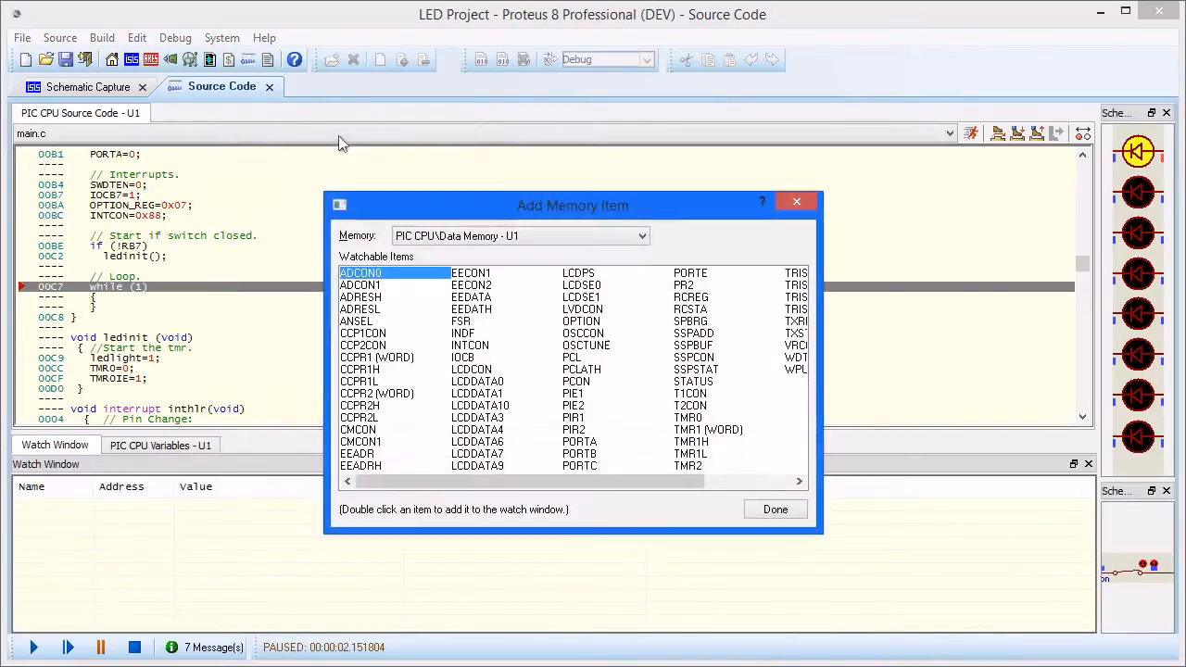
click(689, 417)
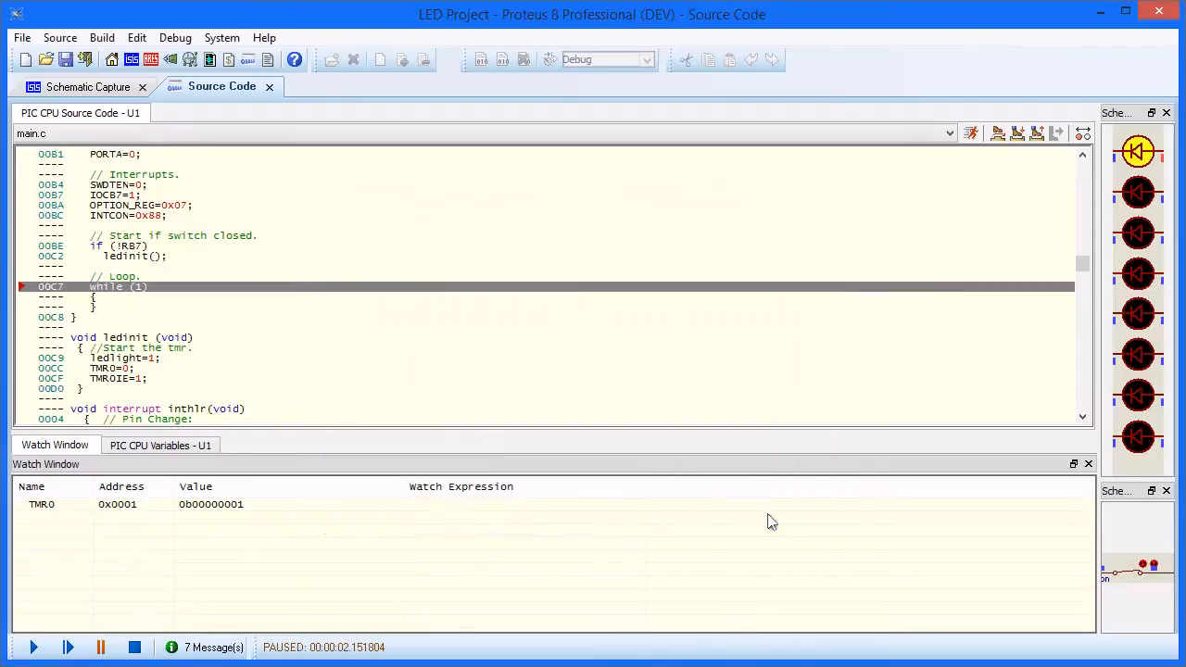
click(210, 504)
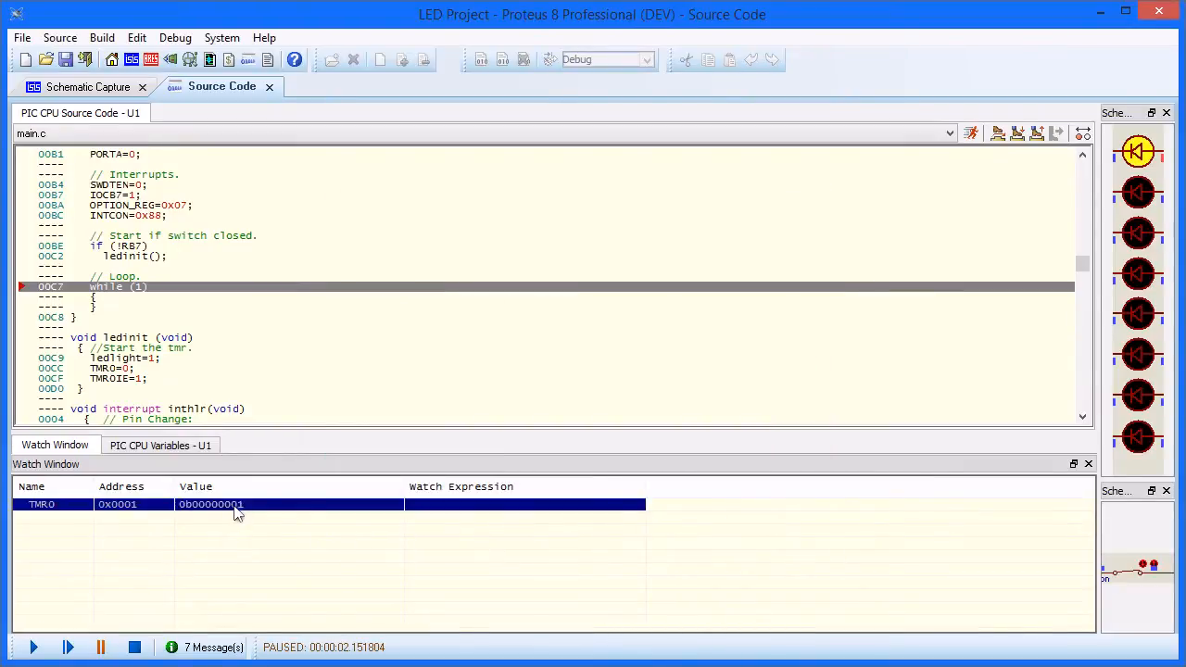
Step: Give the TMR0 watch entry a watchpoint condition that breaks when it equals 0xFF
right_click(211, 504)
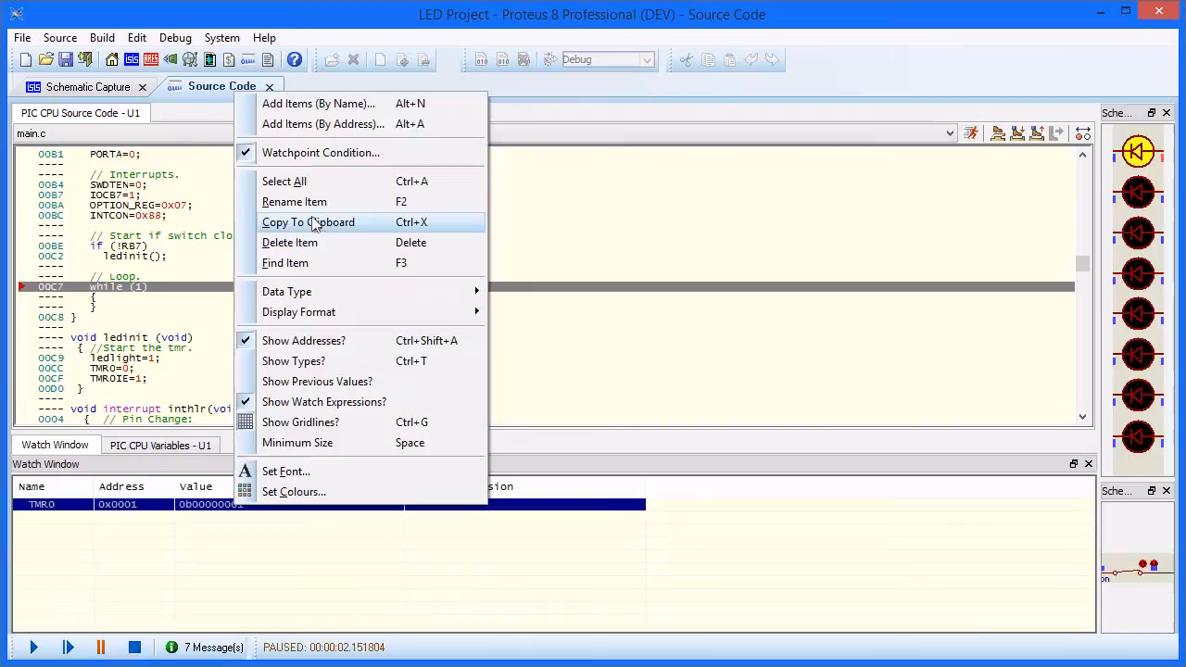
click(321, 152)
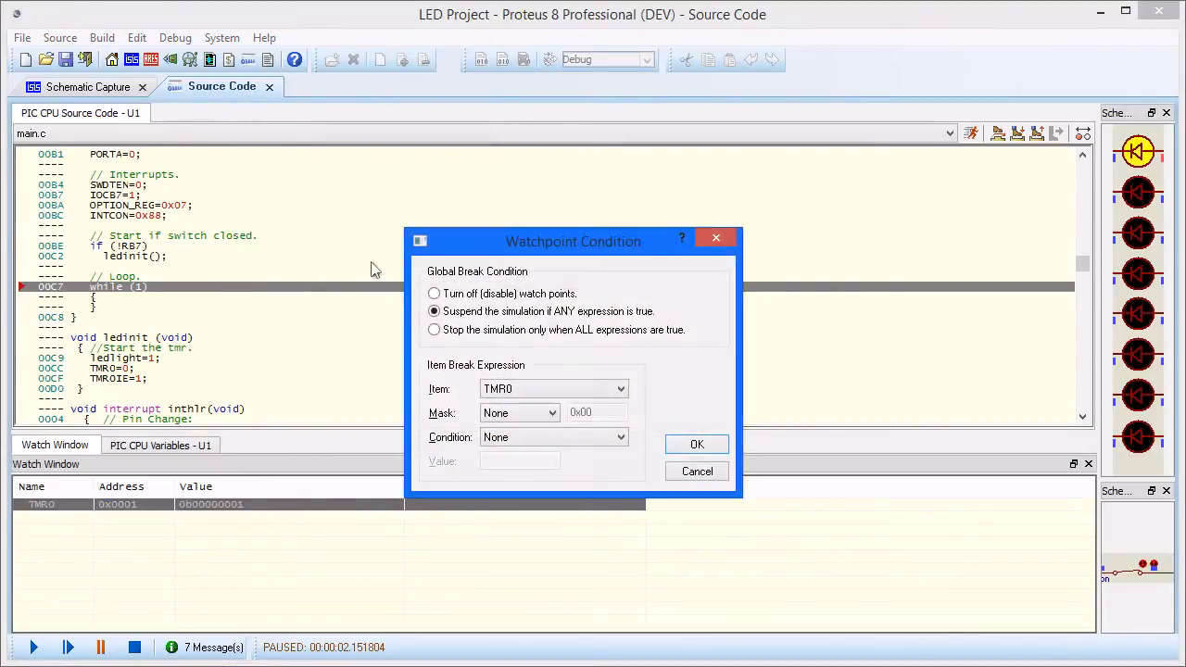
mouse_move(654, 319)
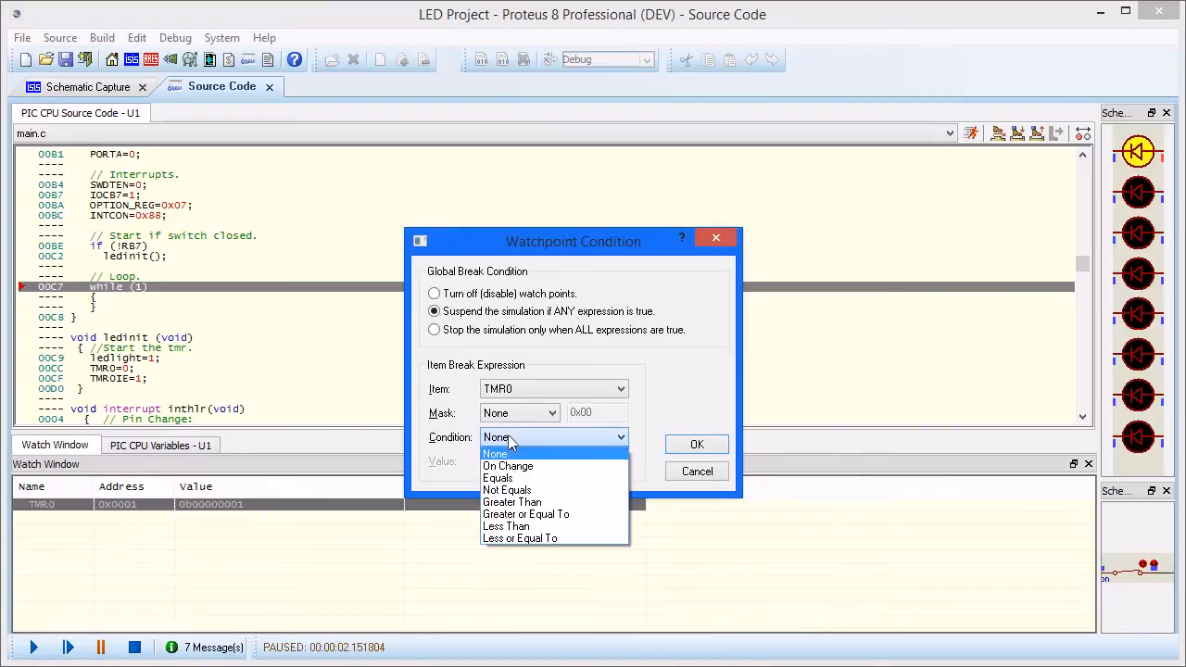
click(497, 477)
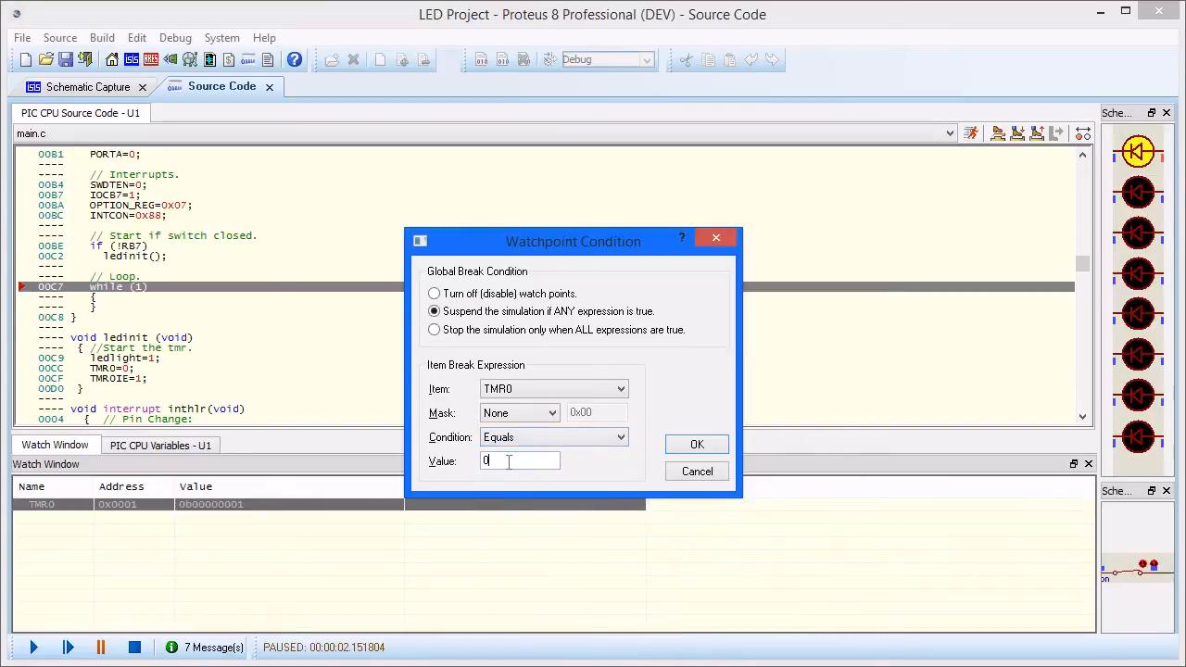
text(0xFF)
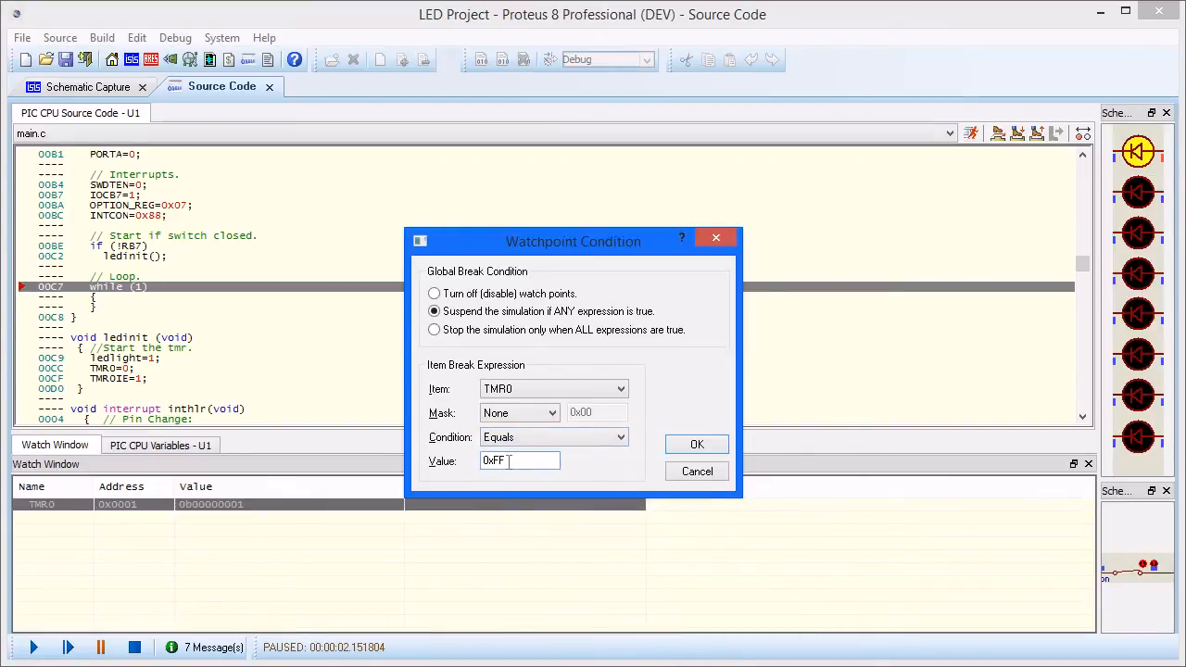
click(697, 444)
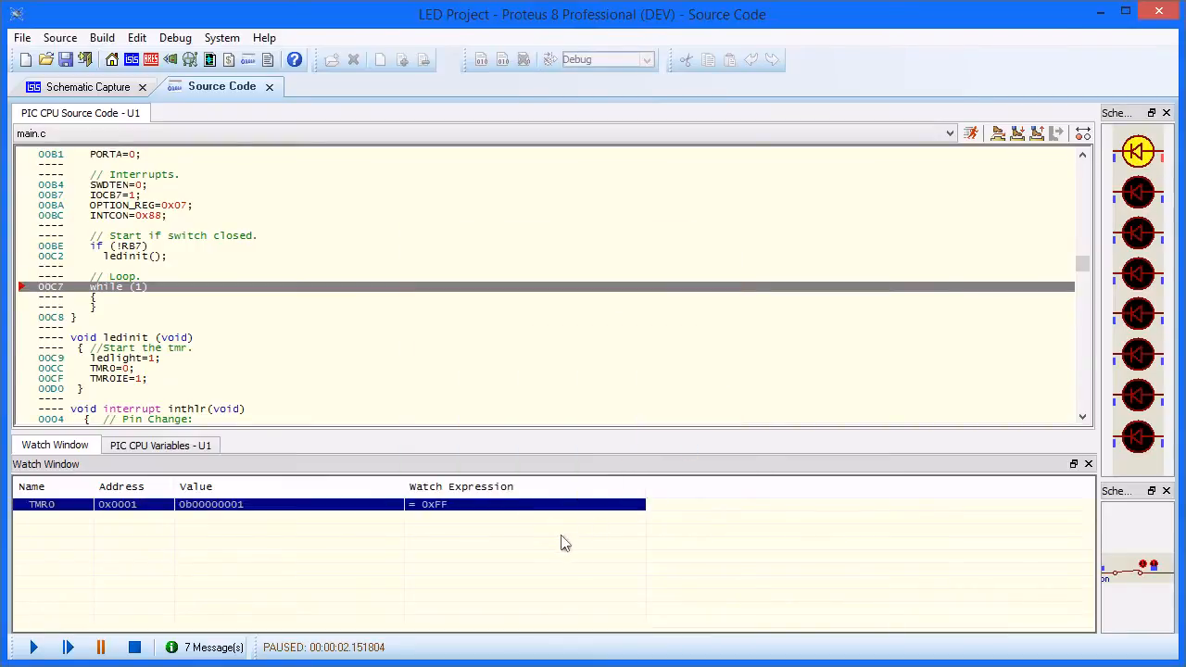
Step: Resume the simulation repeatedly until the TMR0 watchpoint halts execution in the timer interrupt code
click(68, 647)
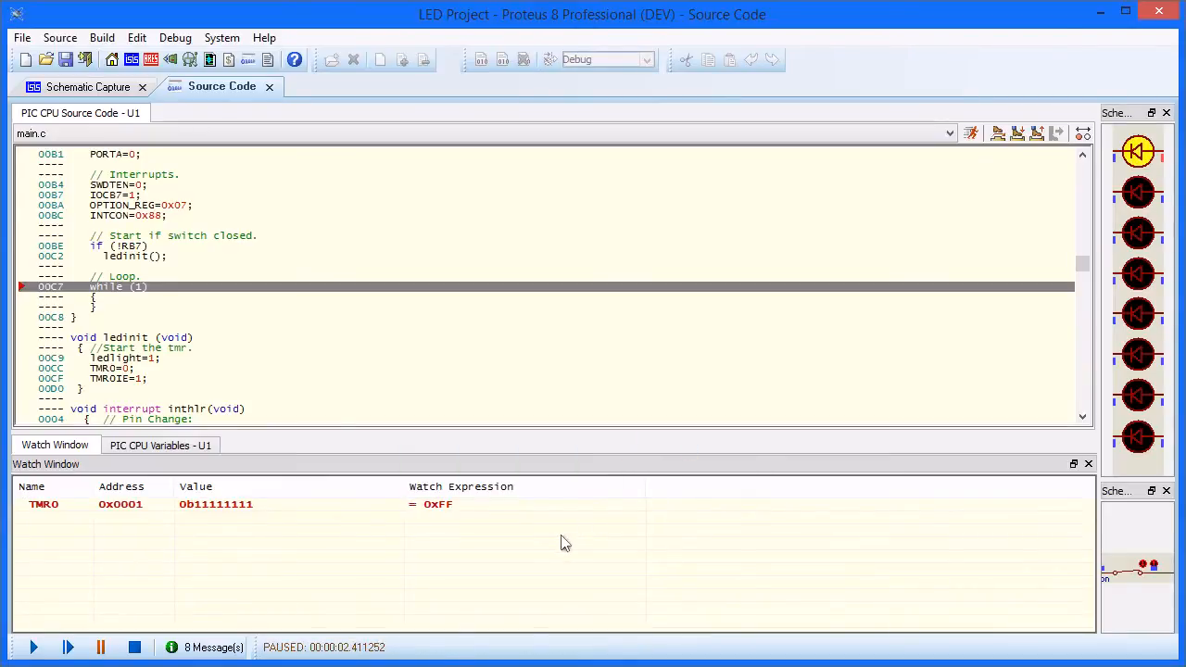
click(67, 647)
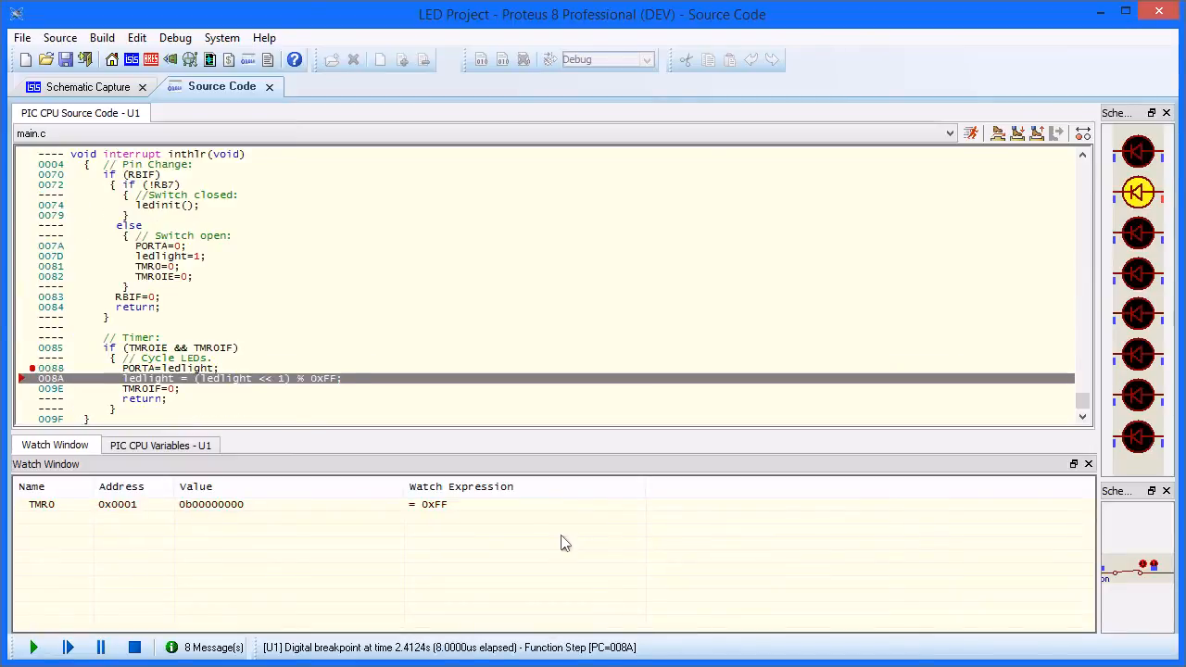
click(68, 647)
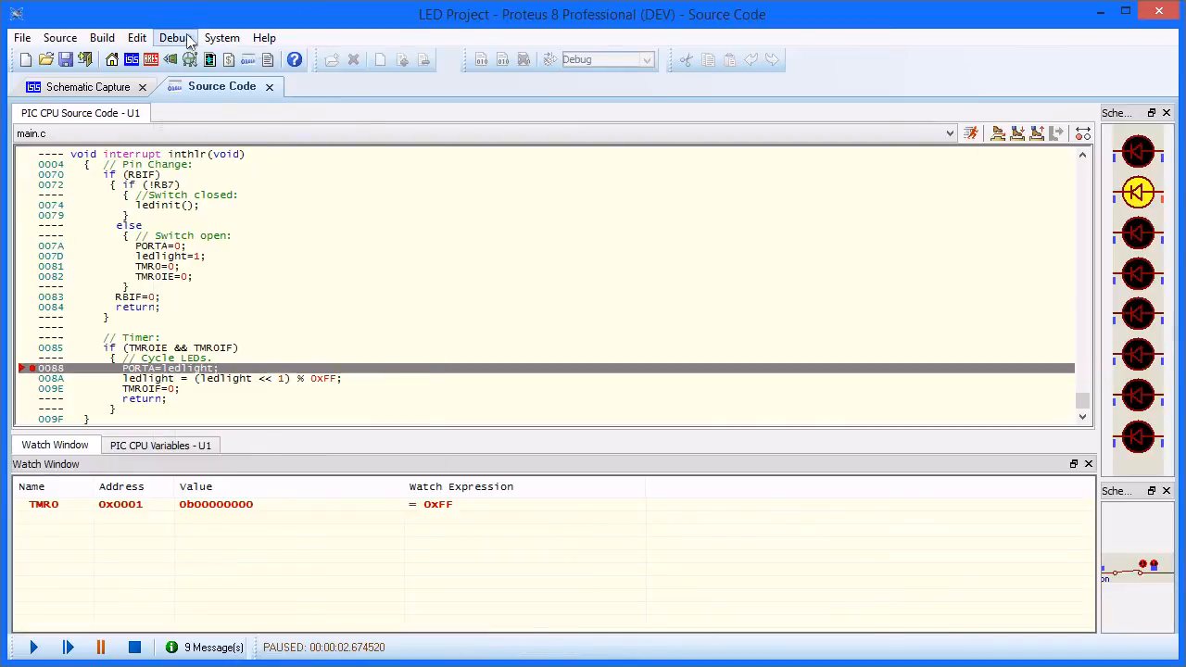
Step: Show the Debug menu's PIC CPU submenu listing the CPU debug windows
click(175, 37)
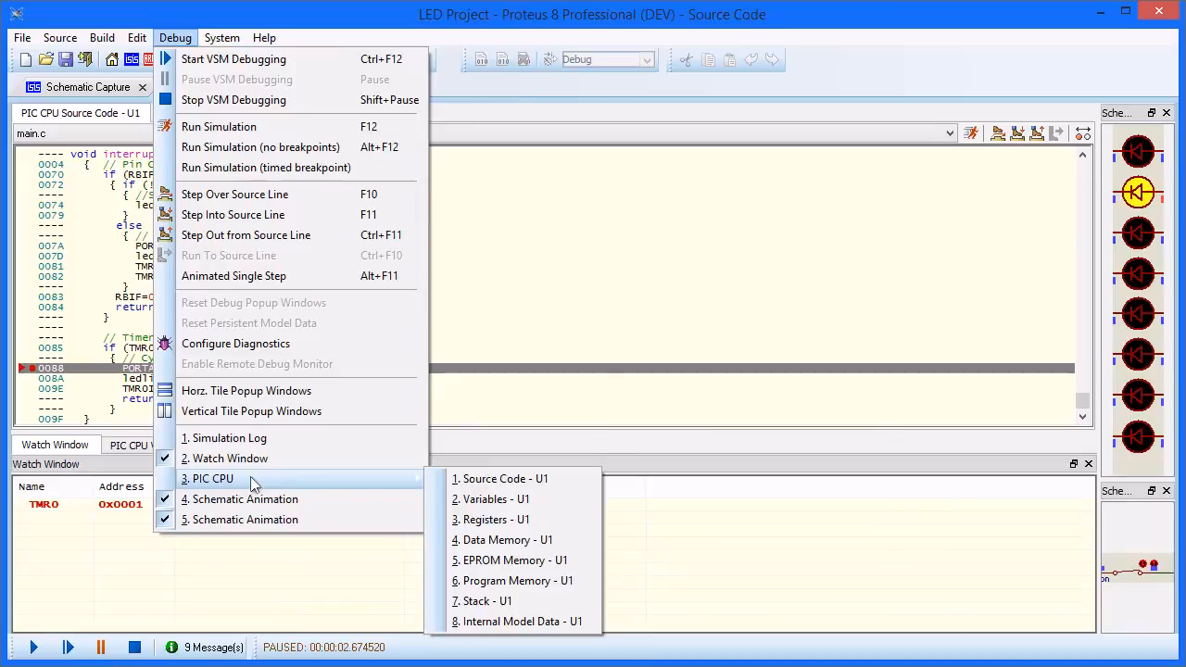
mouse_move(257, 535)
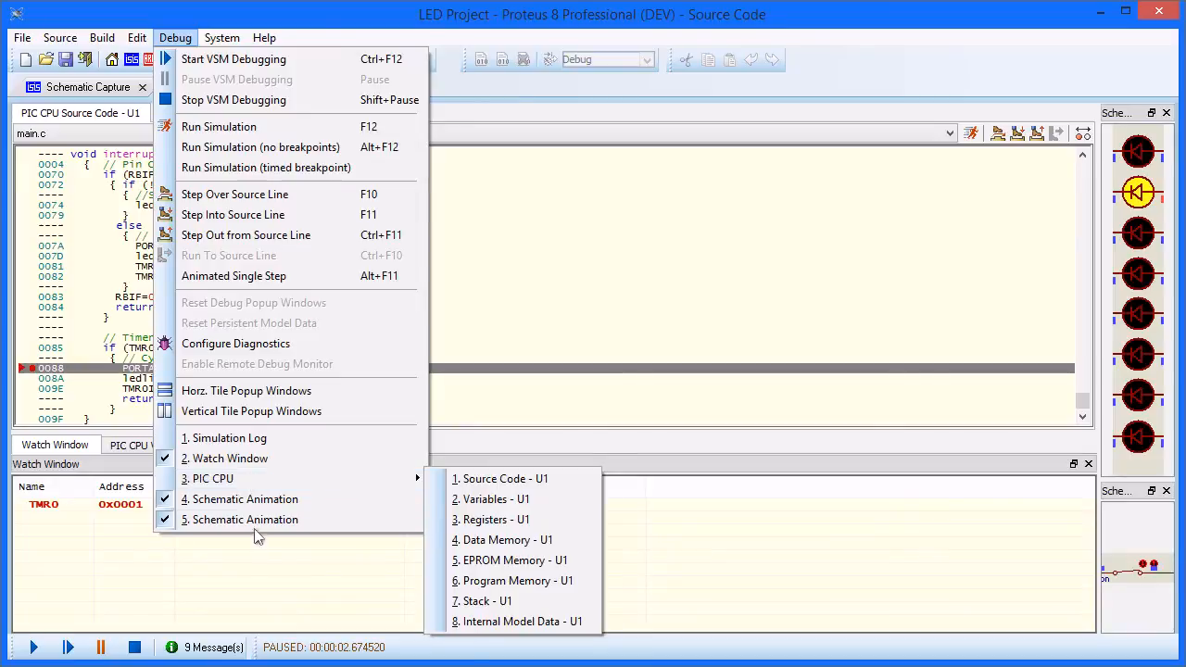